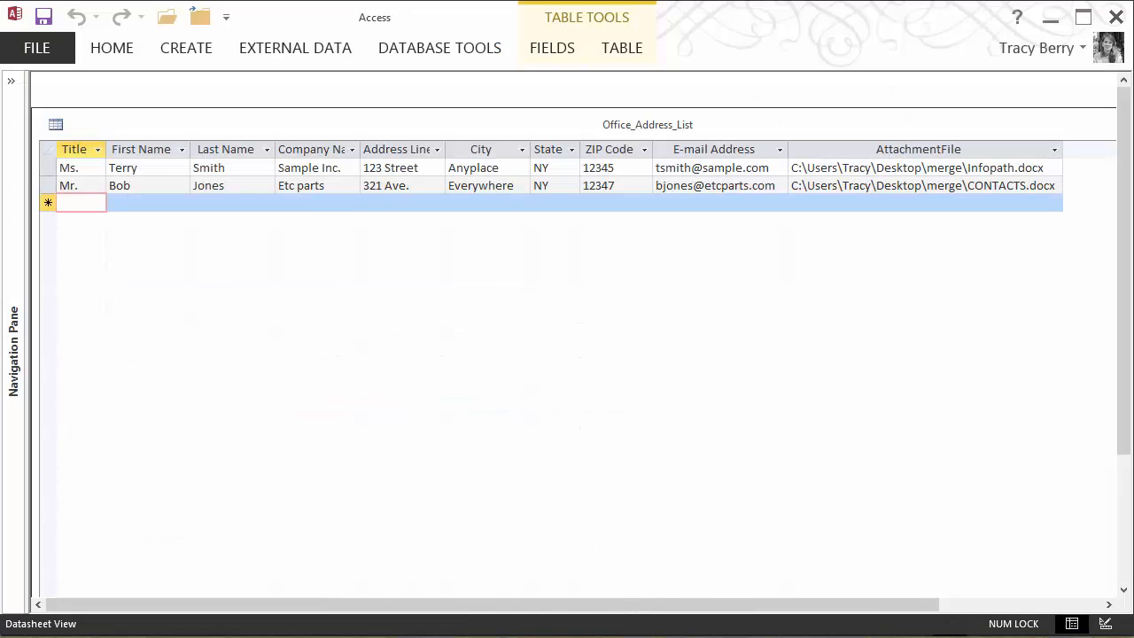
{"action": "mouse_move", "coordinate": [276, 549]}
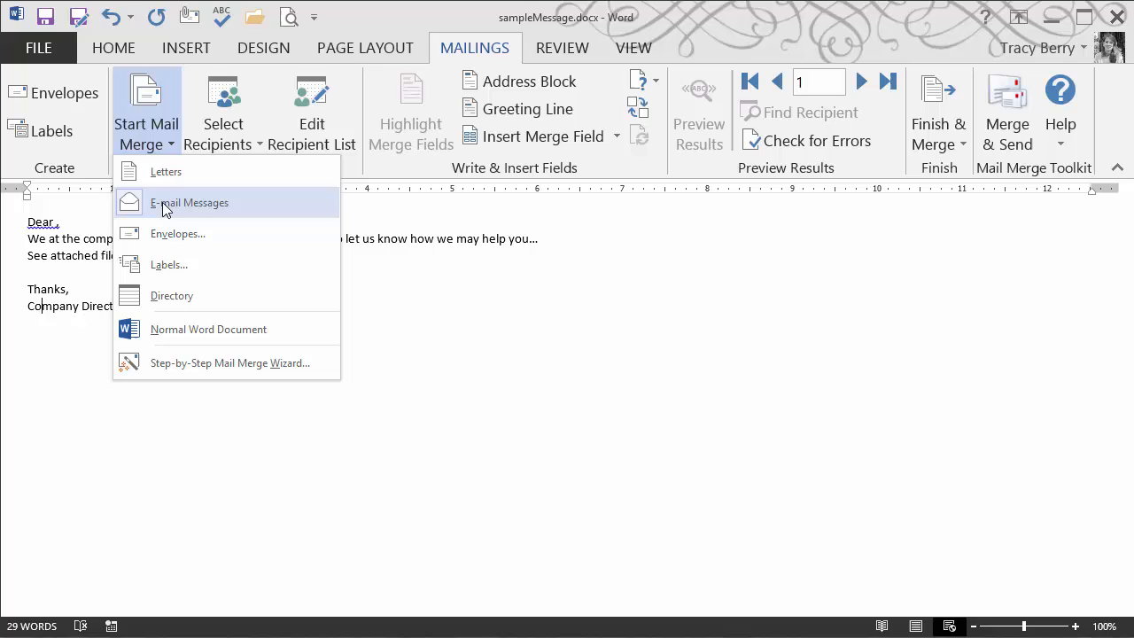
- Start an e-mail message merge using PeopleList.mdb as the recipient list with both contacts
{"action": "left_click", "coordinate": [223, 113]}
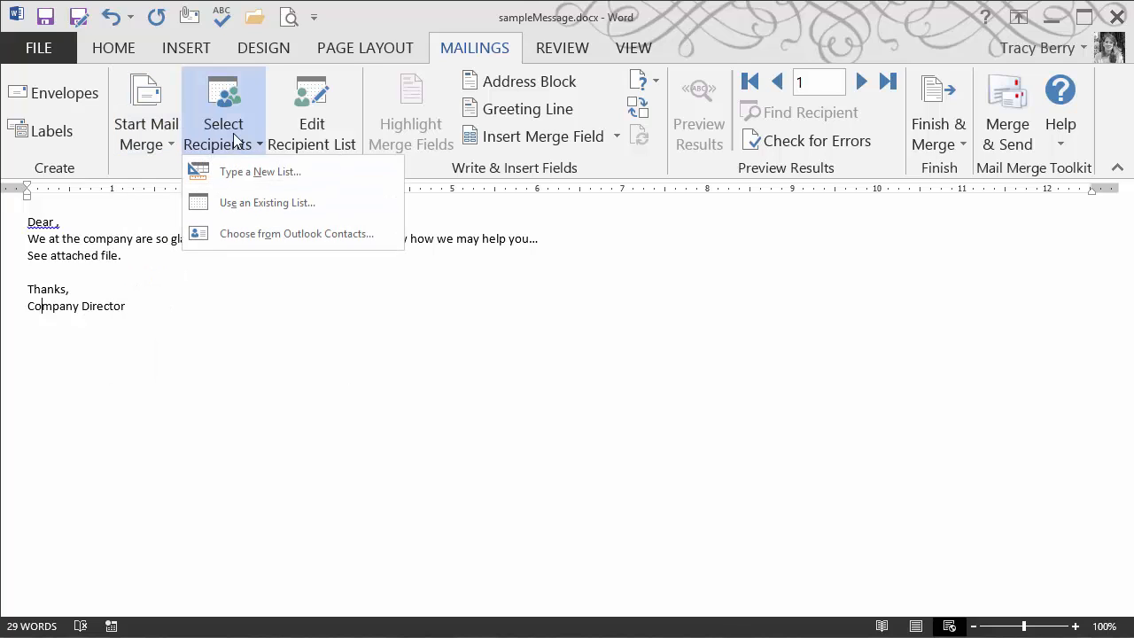
{"action": "mouse_move", "coordinate": [267, 202]}
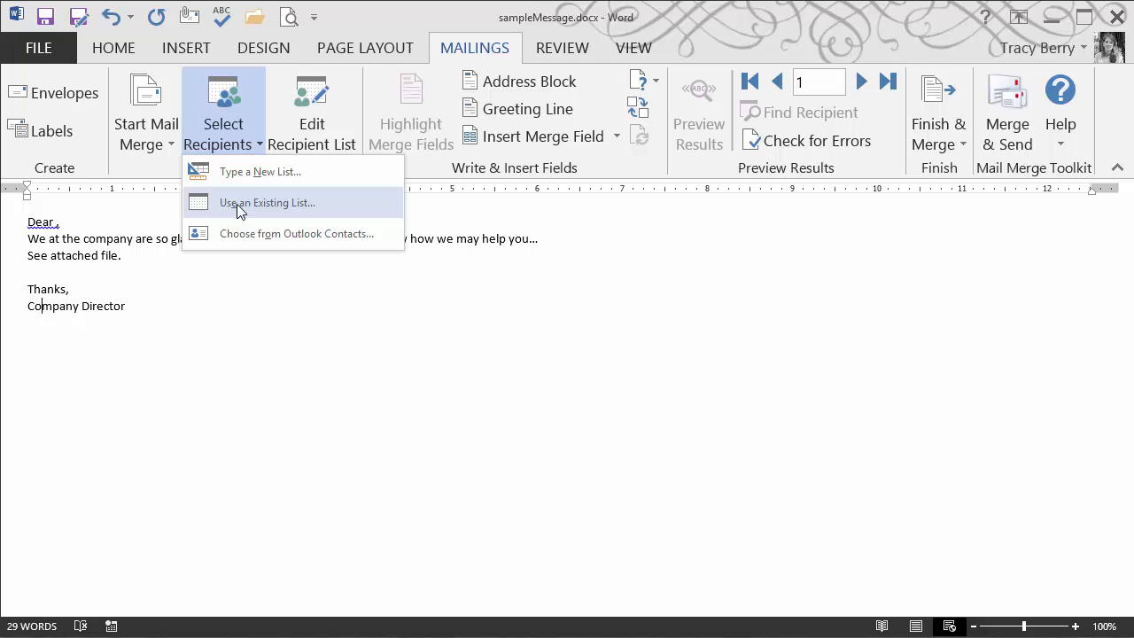
{"action": "left_click", "coordinate": [267, 202]}
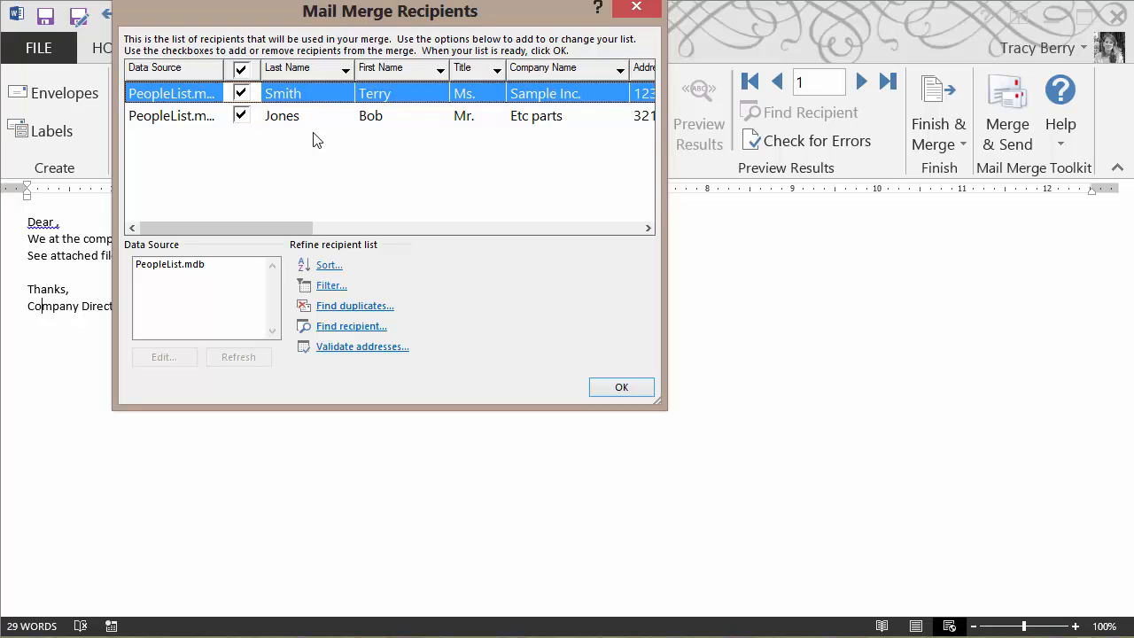
{"action": "left_click", "coordinate": [621, 387]}
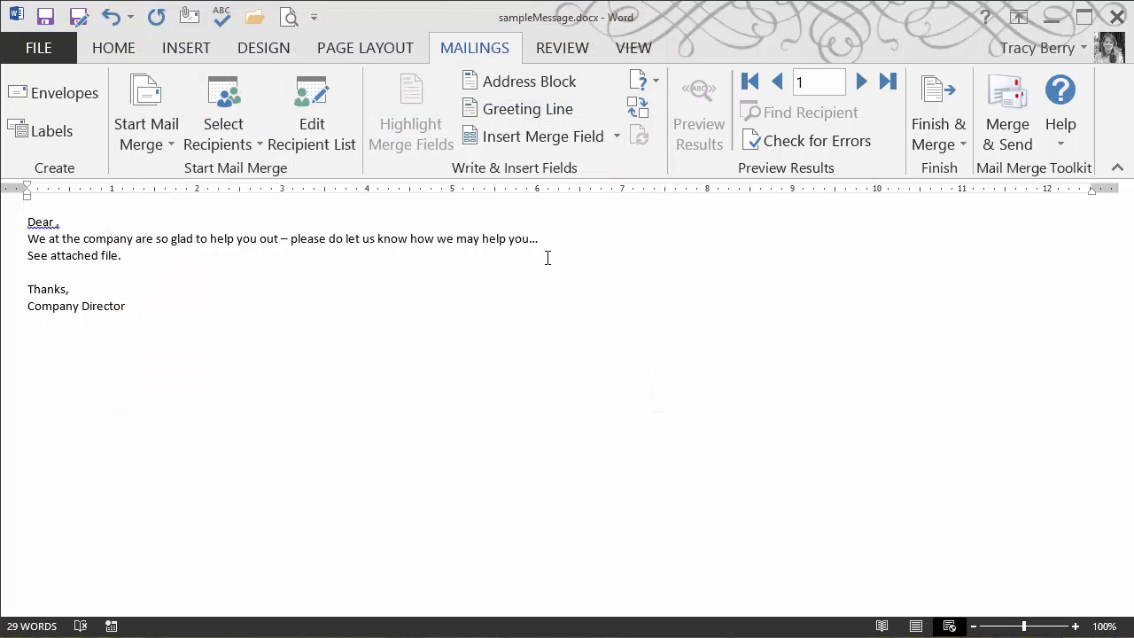
- Insert the Title and Last_Name merge fields so the greeting reads 'Dear «Title» «Last_Name»,'
{"action": "left_click", "coordinate": [540, 135]}
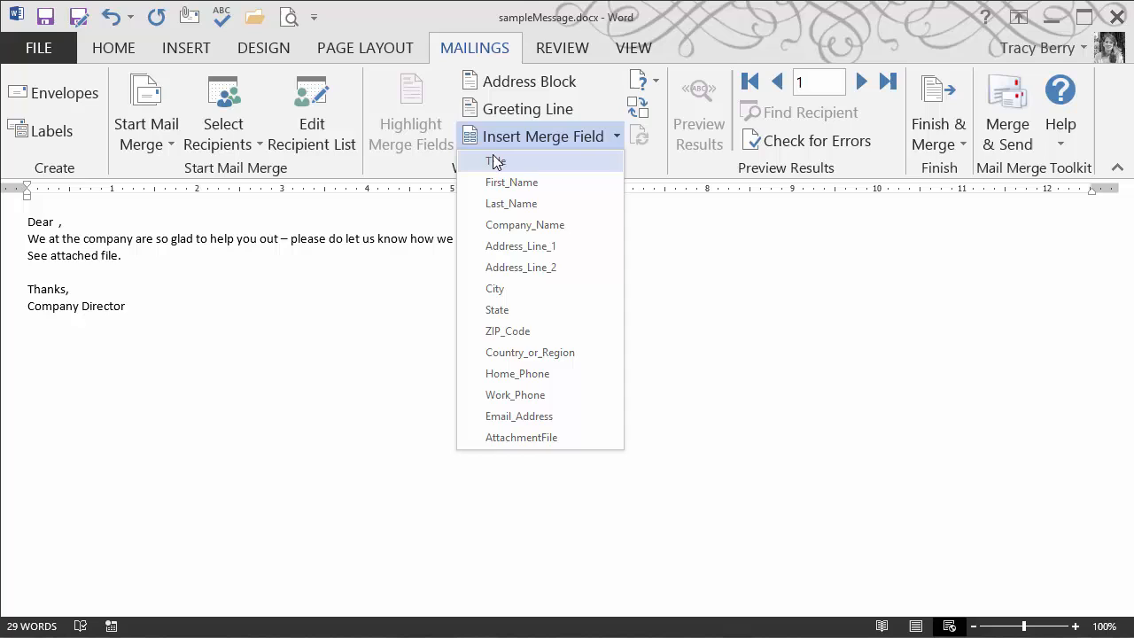
{"action": "left_click", "coordinate": [494, 161]}
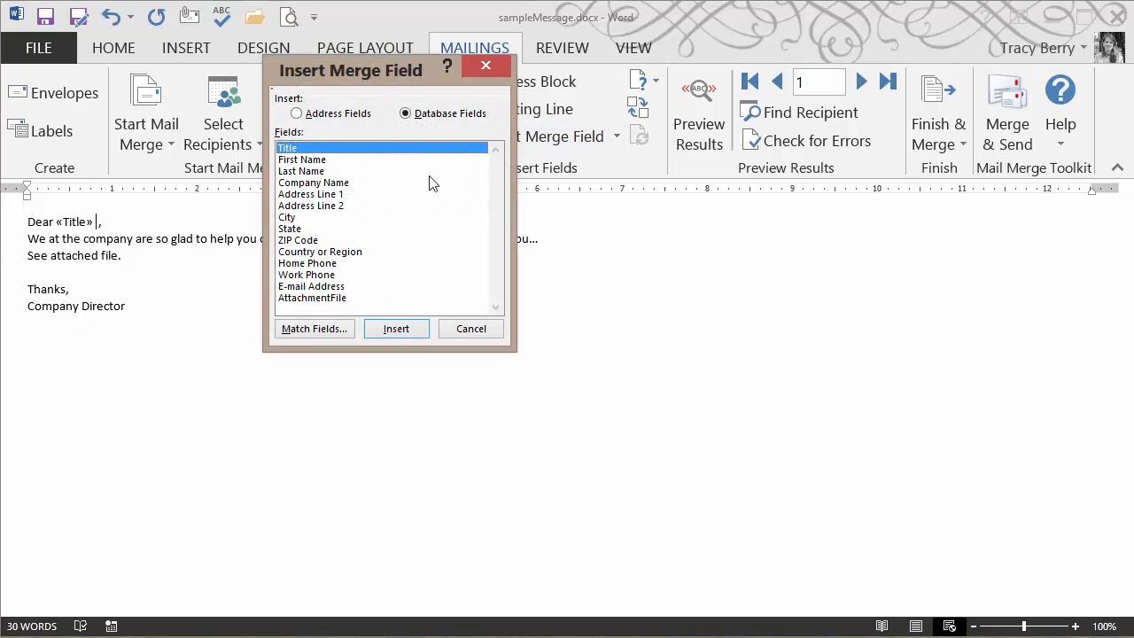
{"action": "left_click", "coordinate": [302, 170]}
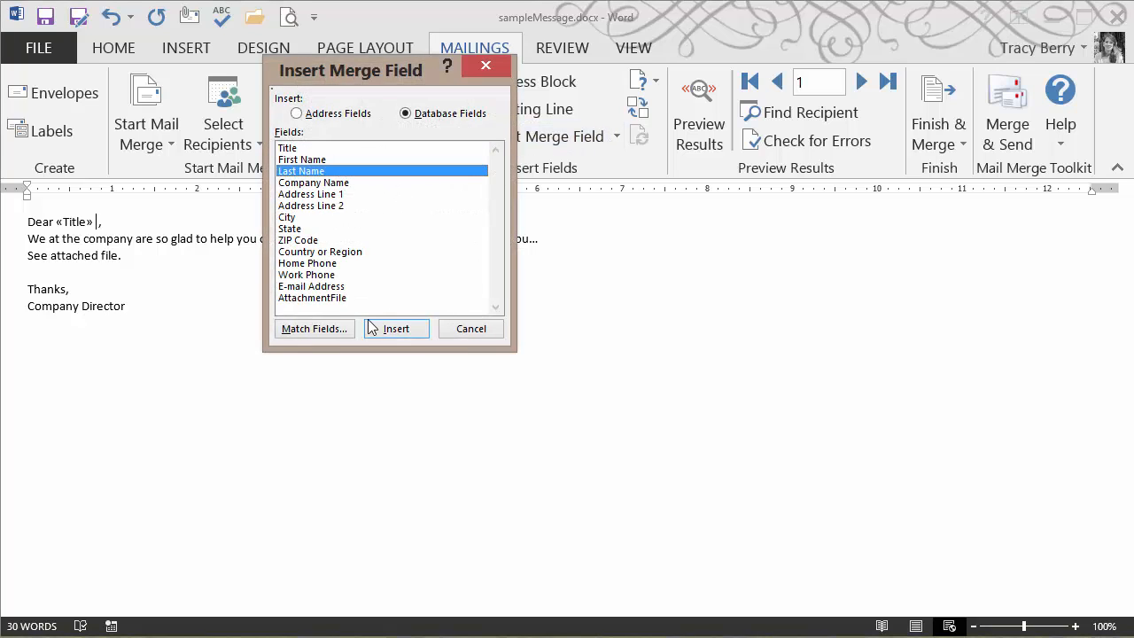
{"action": "left_click", "coordinate": [396, 329]}
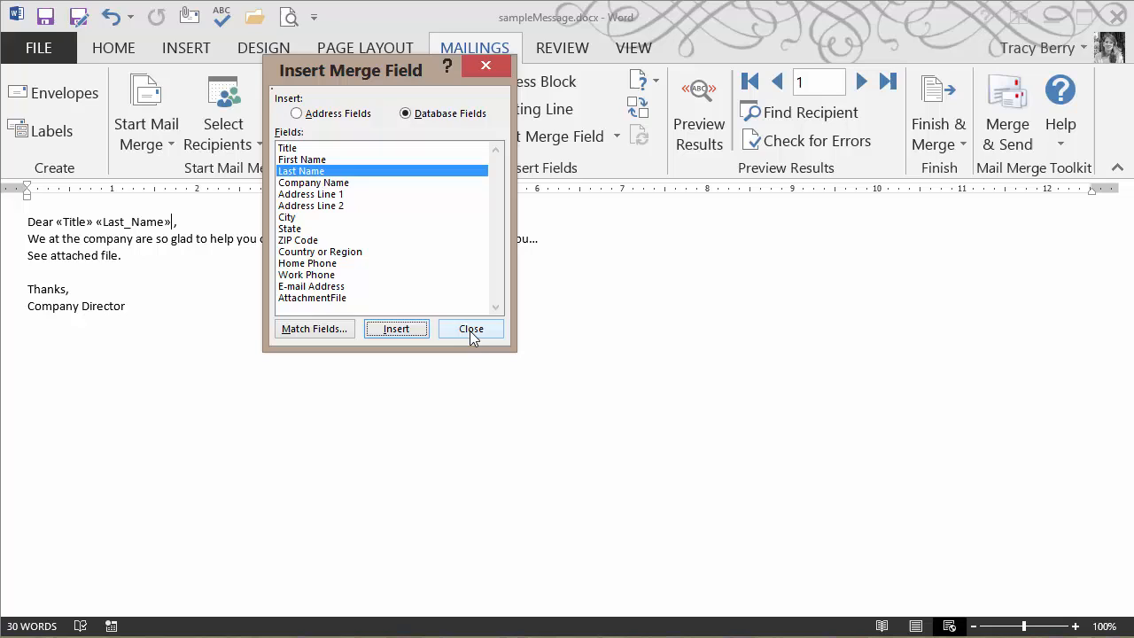
{"action": "left_click", "coordinate": [470, 328]}
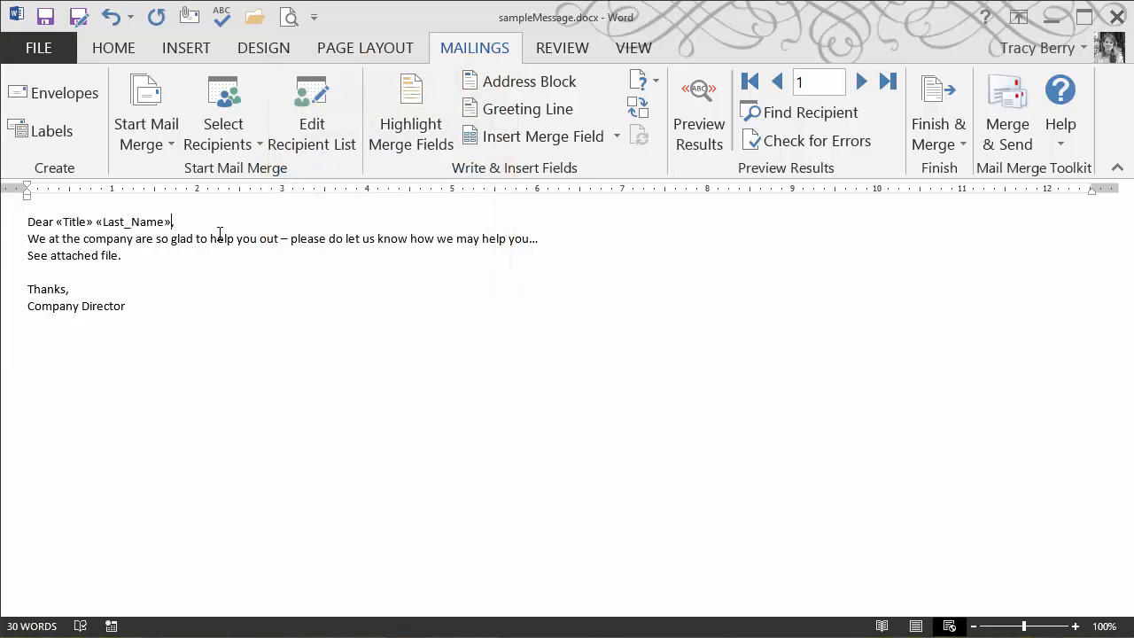
{"action": "mouse_move", "coordinate": [221, 232]}
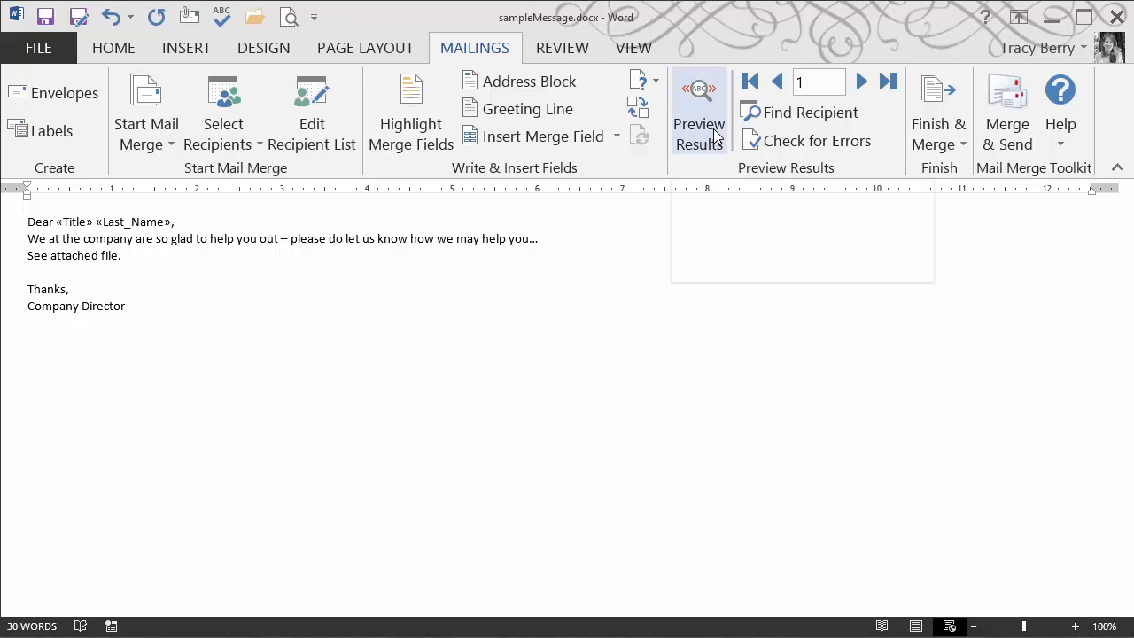
{"action": "left_click", "coordinate": [699, 113]}
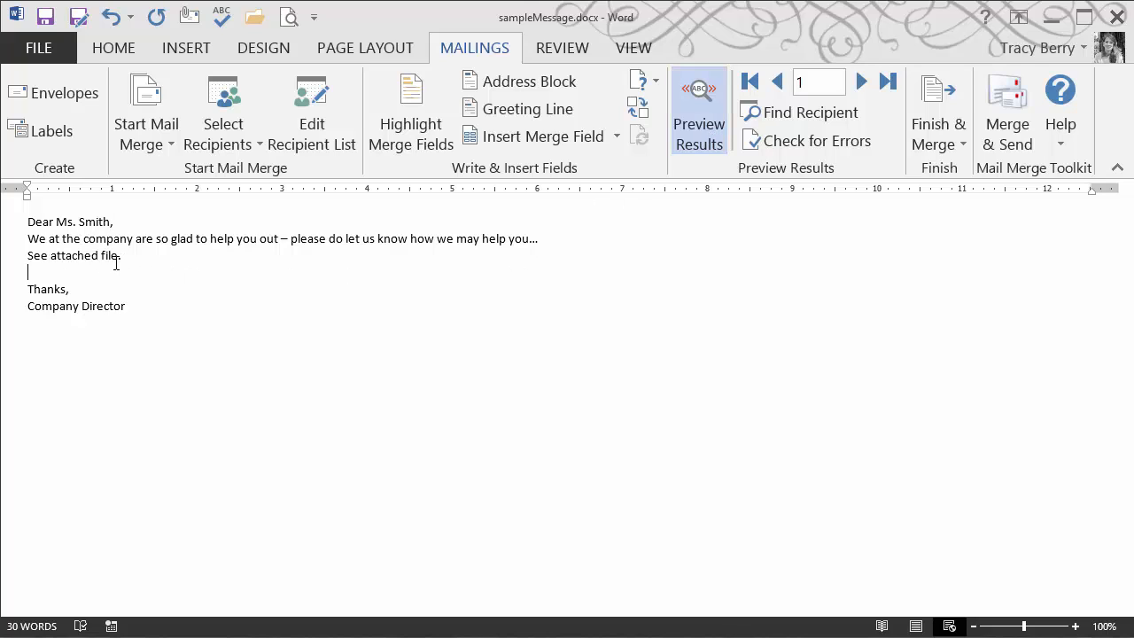
{"action": "left_click", "coordinate": [699, 111]}
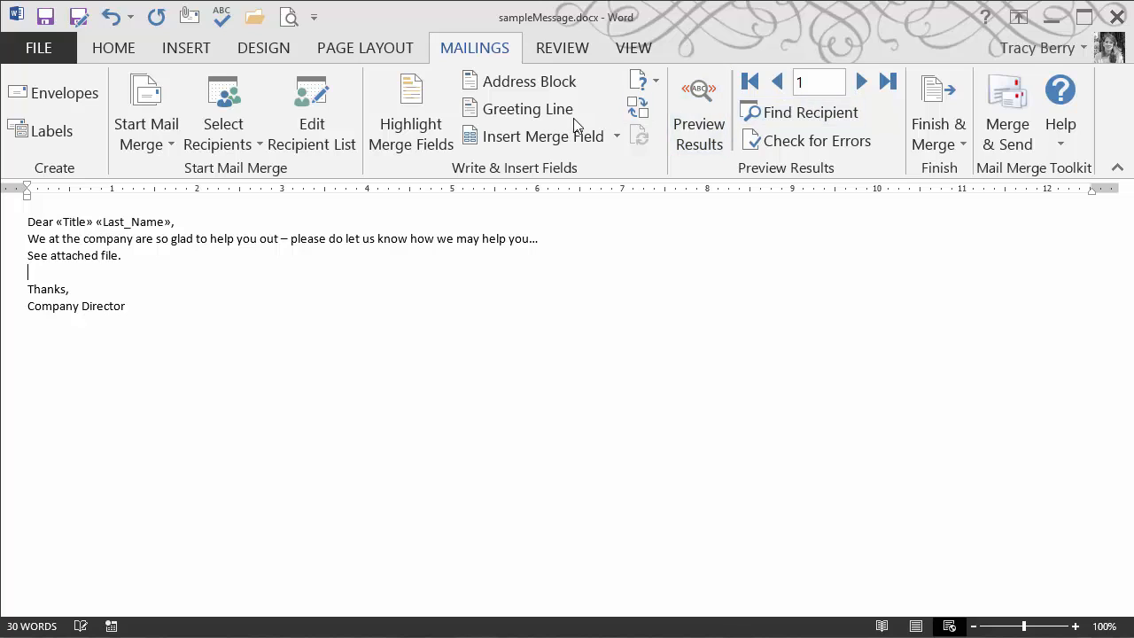
{"action": "left_click", "coordinate": [540, 136]}
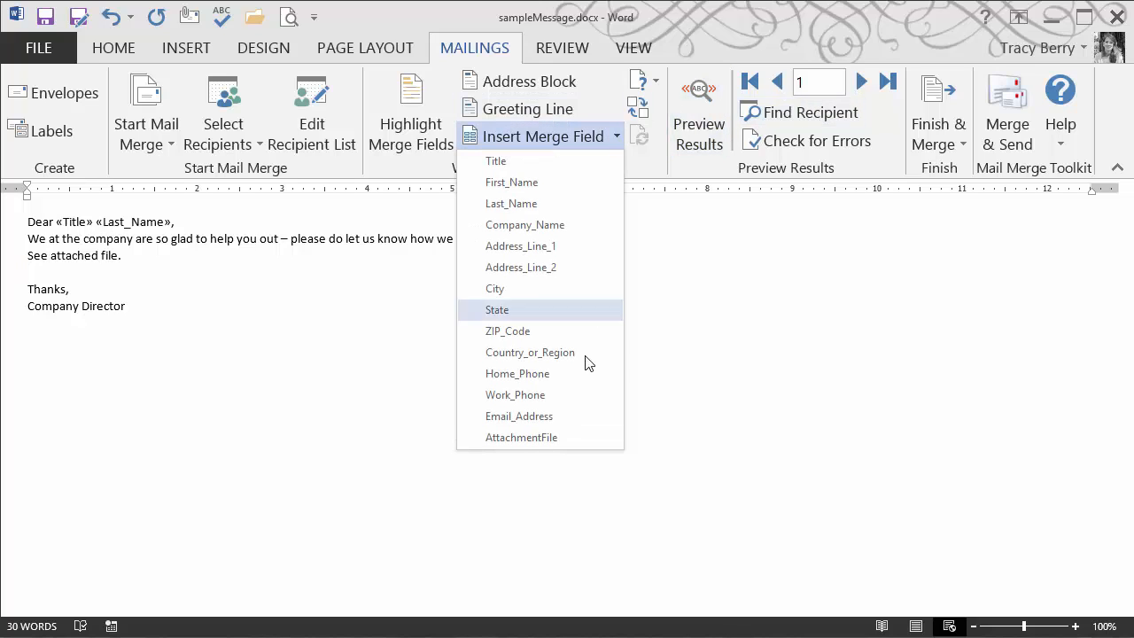
{"action": "left_click", "coordinate": [521, 437]}
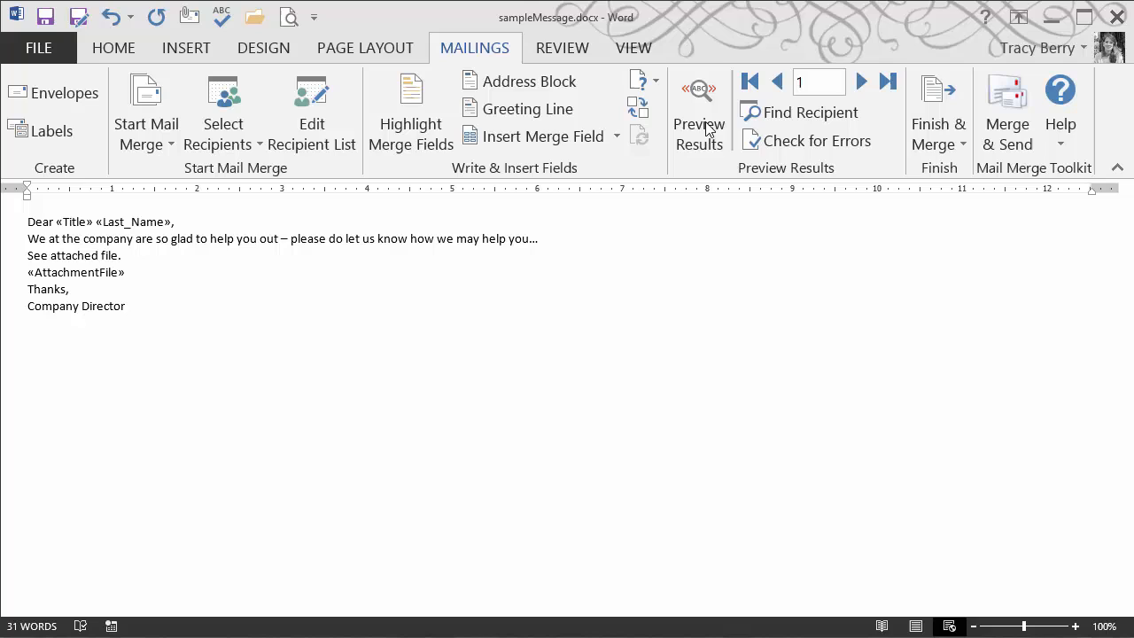
{"action": "left_click", "coordinate": [698, 113]}
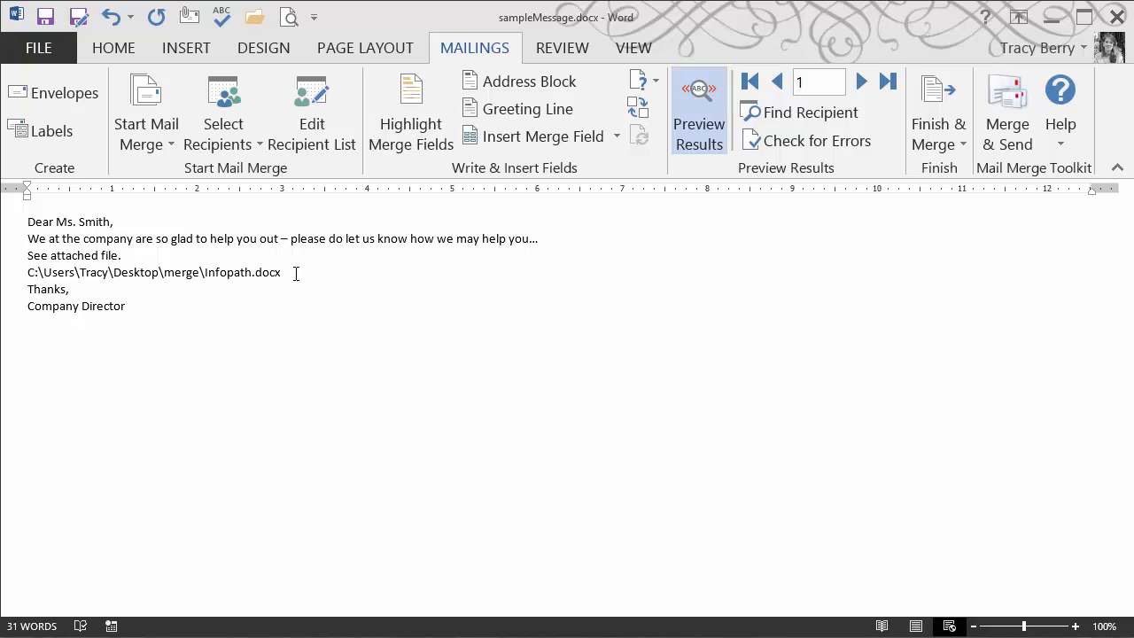
{"action": "triple_click", "coordinate": [154, 272]}
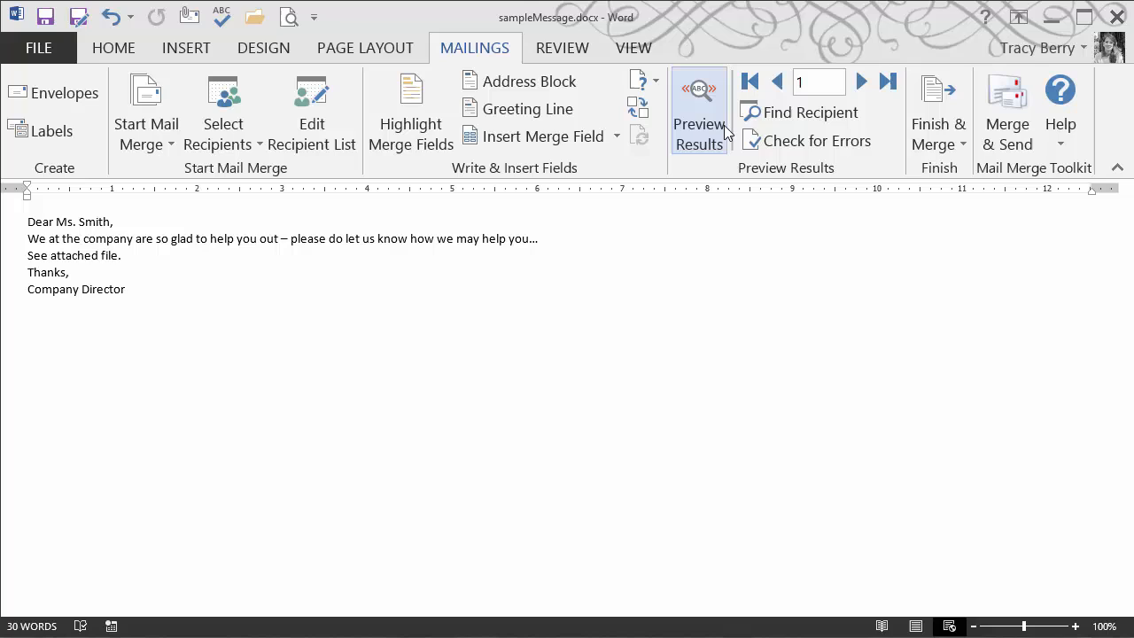
{"action": "left_click", "coordinate": [699, 111]}
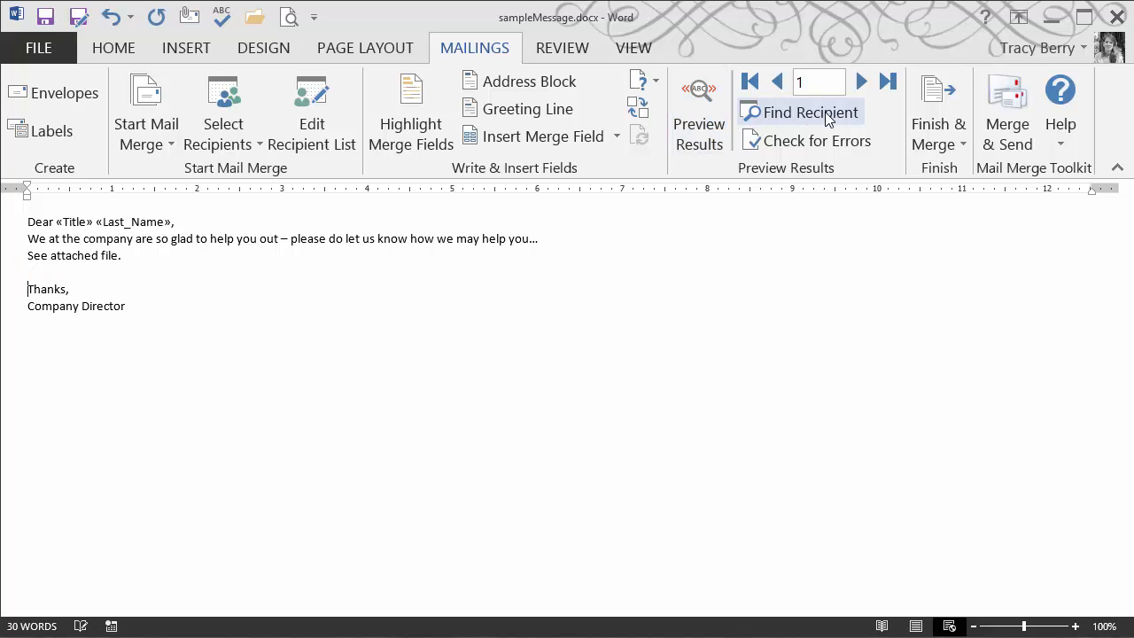
- Open Mail Merge Toolkit's Merge & Send settings and confirm the To field is Email_Address
{"action": "left_click", "coordinate": [1007, 115]}
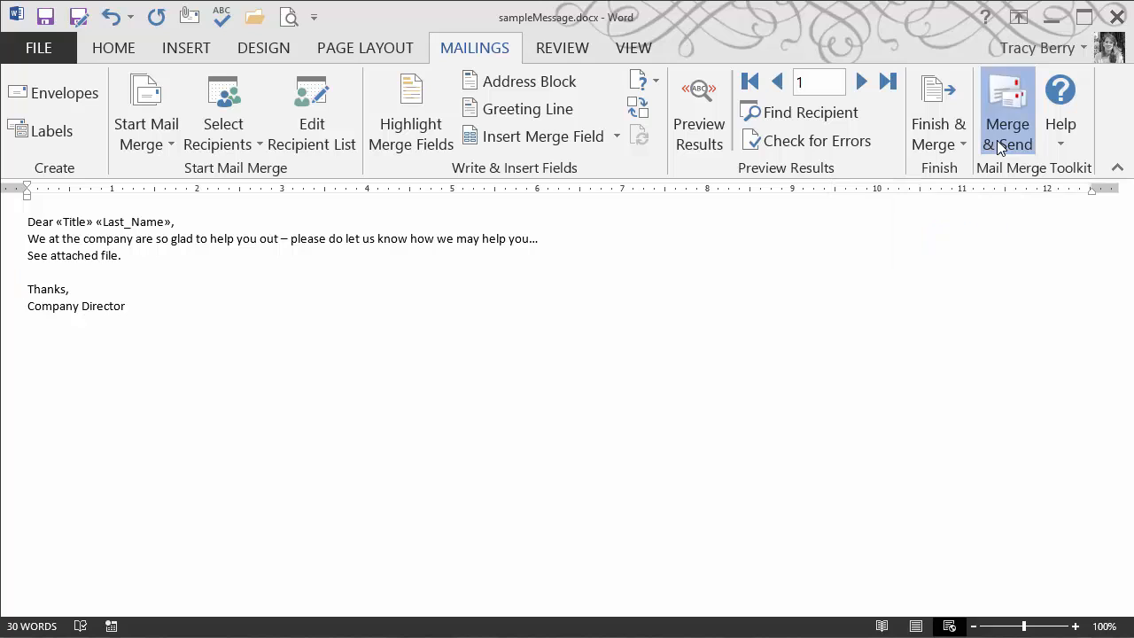
{"action": "left_click", "coordinate": [1007, 115]}
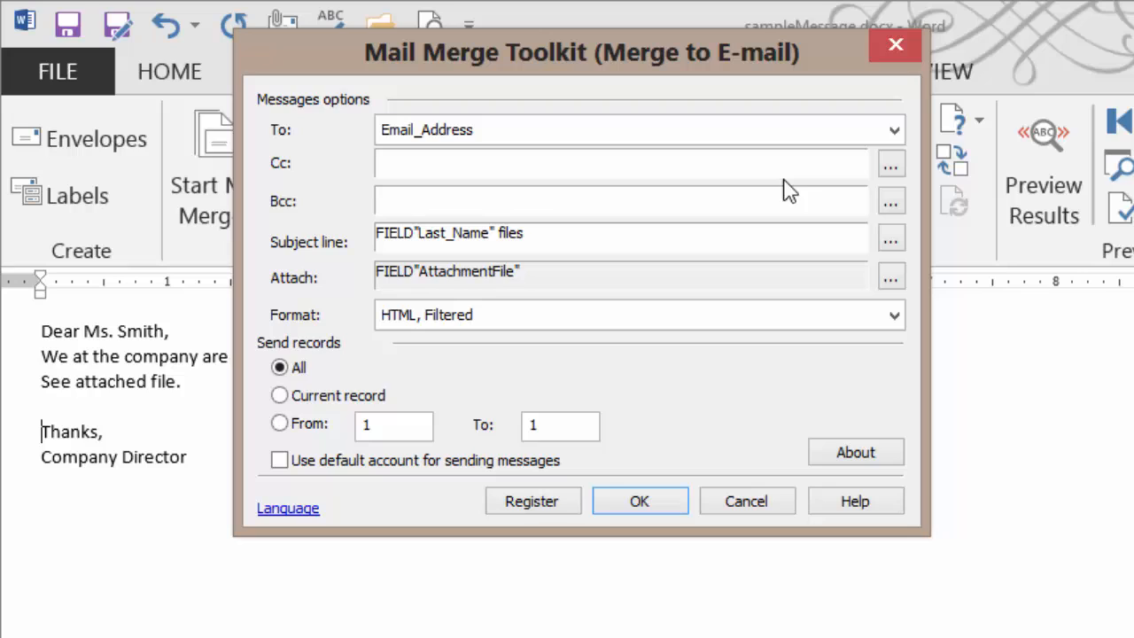
{"action": "mouse_move", "coordinate": [795, 189]}
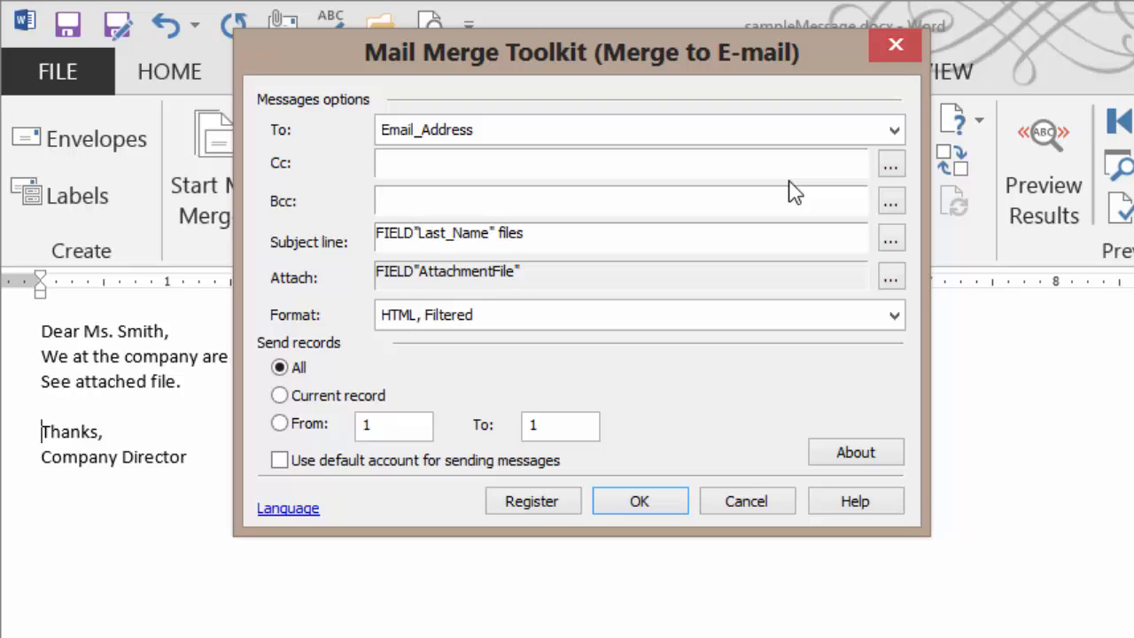
{"action": "mouse_move", "coordinate": [790, 189]}
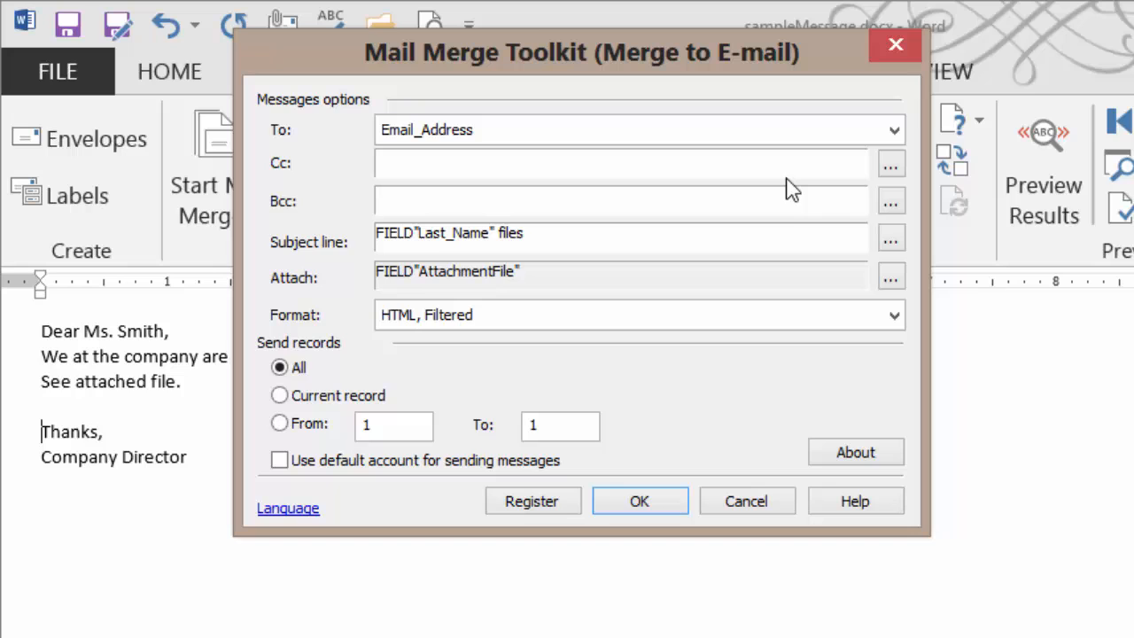
{"action": "left_click", "coordinate": [873, 129]}
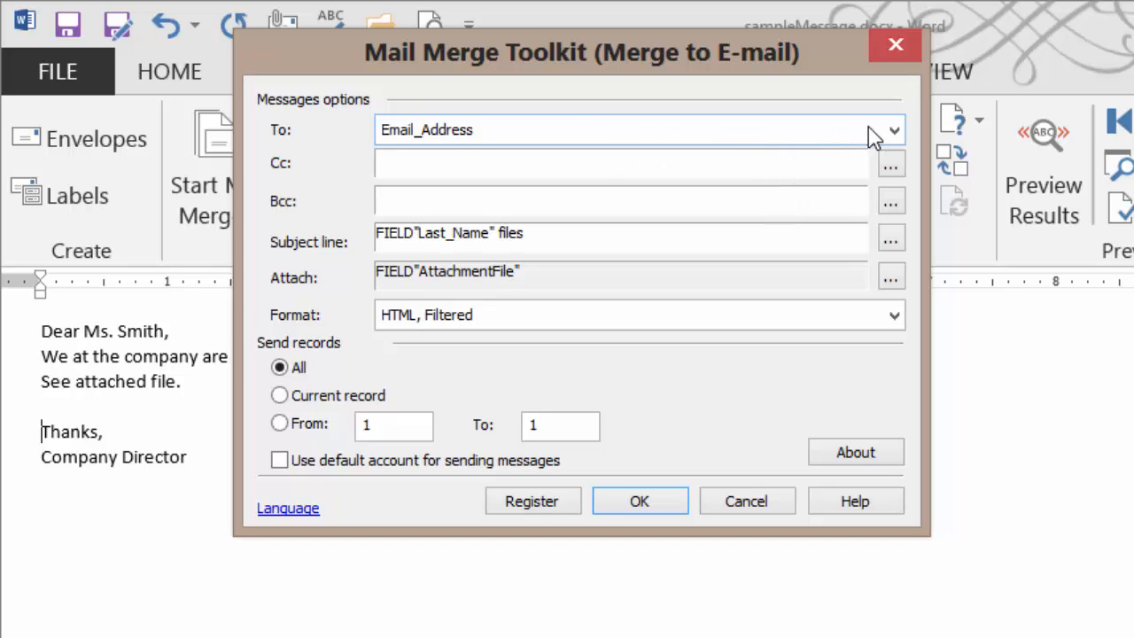
{"action": "left_click", "coordinate": [893, 130]}
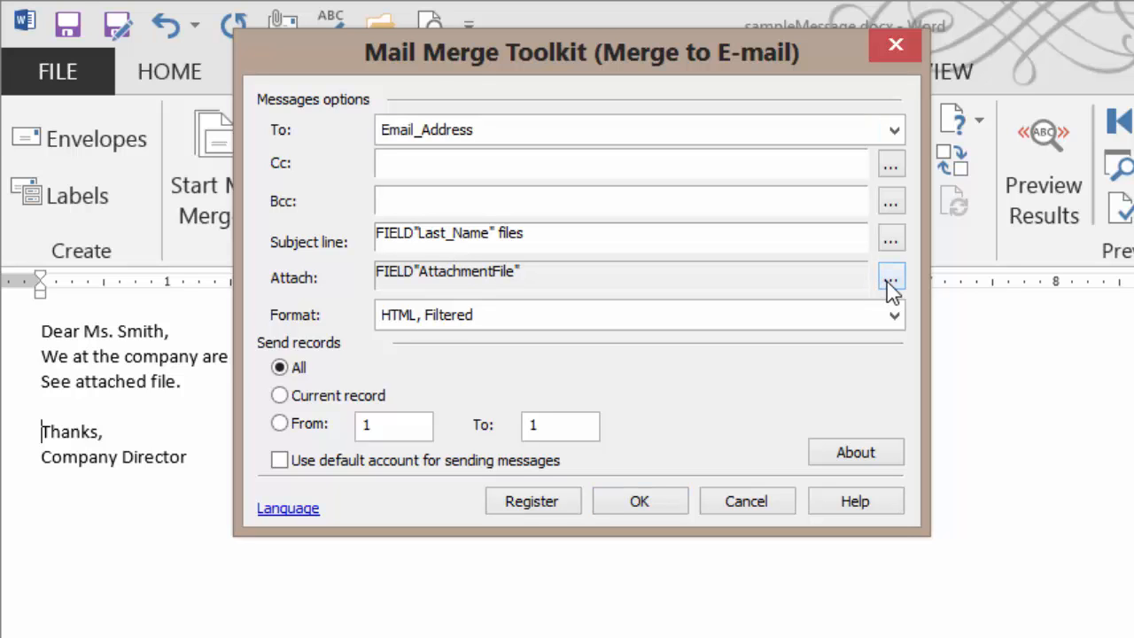
{"action": "left_click", "coordinate": [890, 277]}
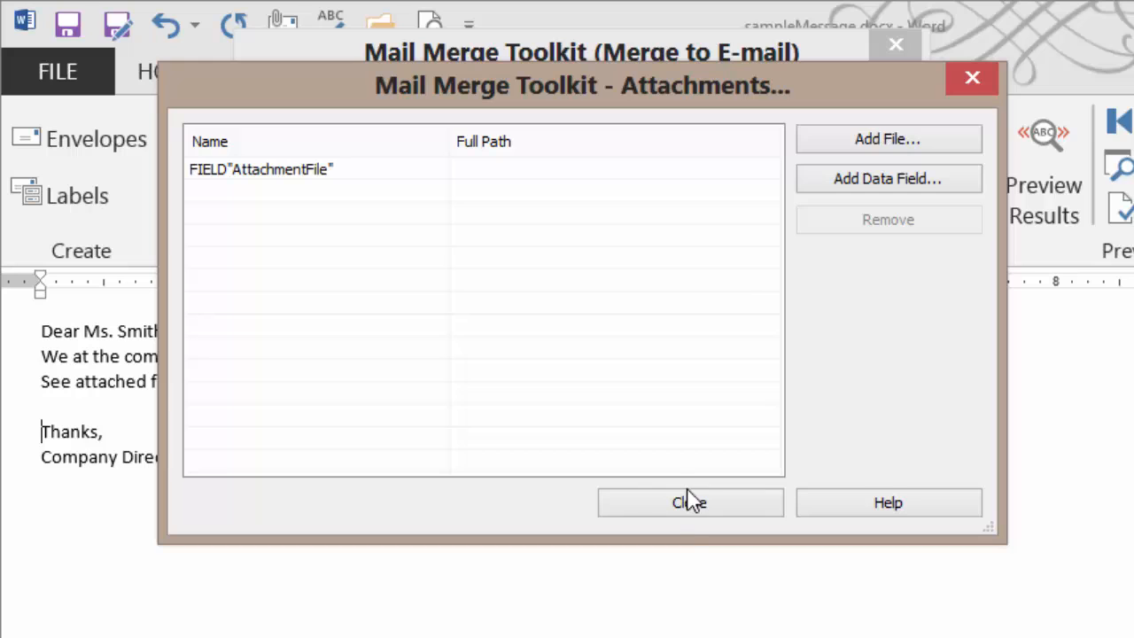
{"action": "left_click", "coordinate": [690, 503]}
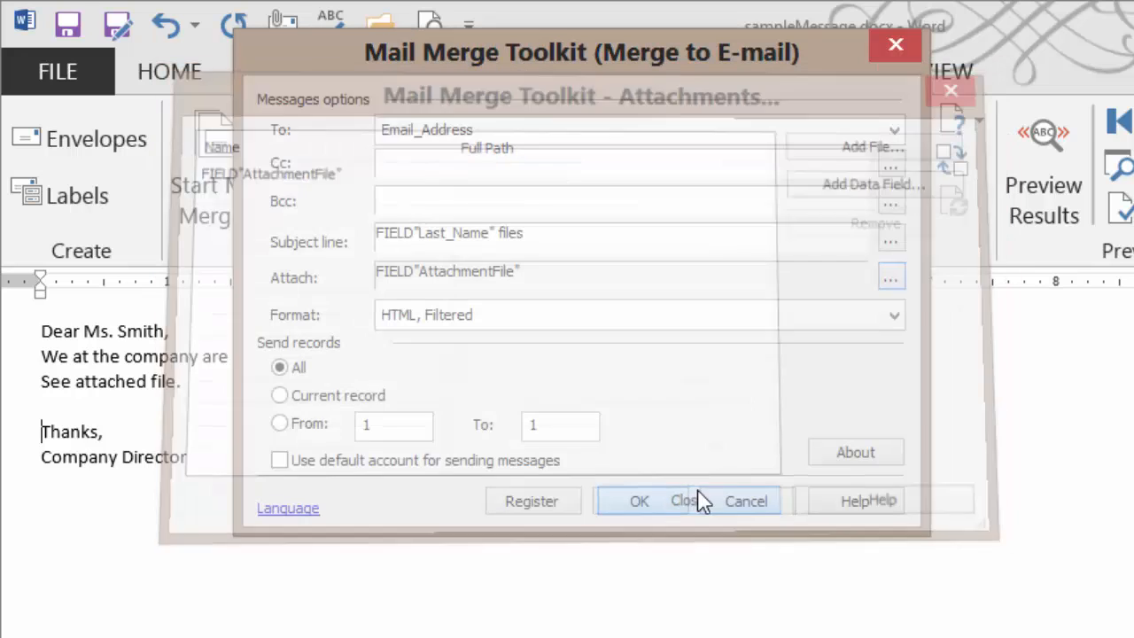
{"action": "left_click", "coordinate": [683, 500]}
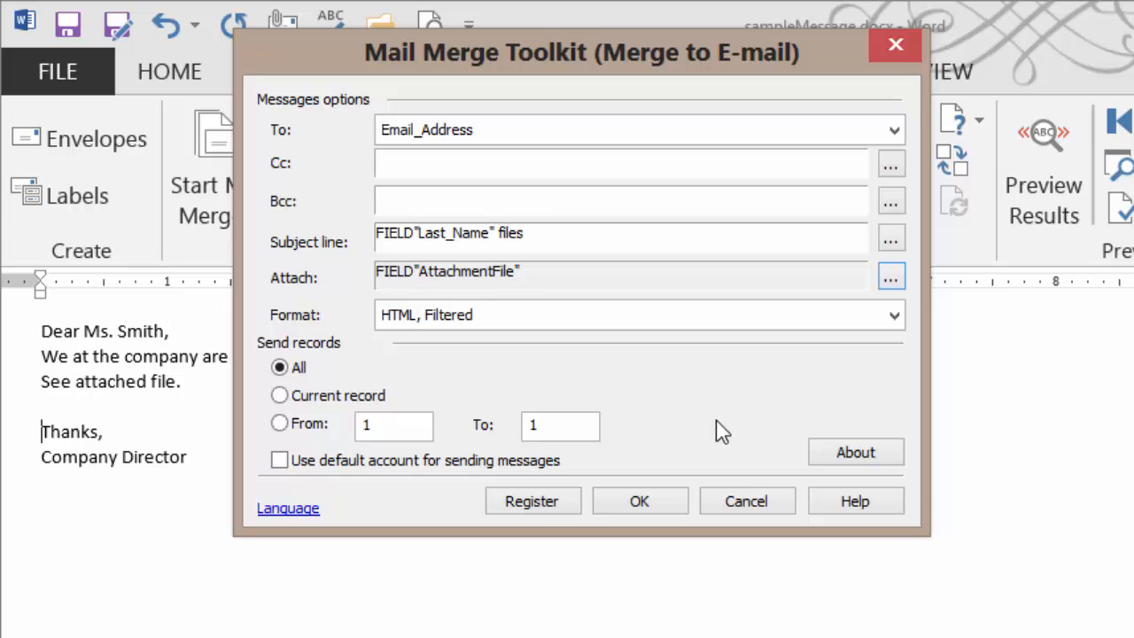
- Enable 'Use default account for sending messages' and confirm the merge settings
{"action": "left_click", "coordinate": [279, 460]}
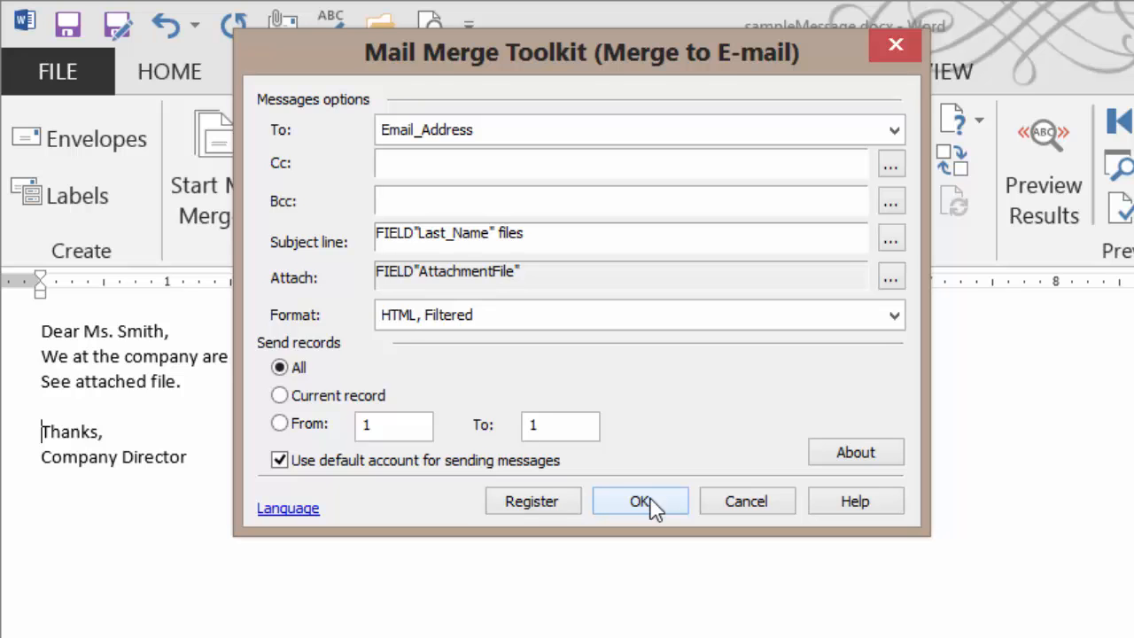
{"action": "left_click", "coordinate": [640, 501]}
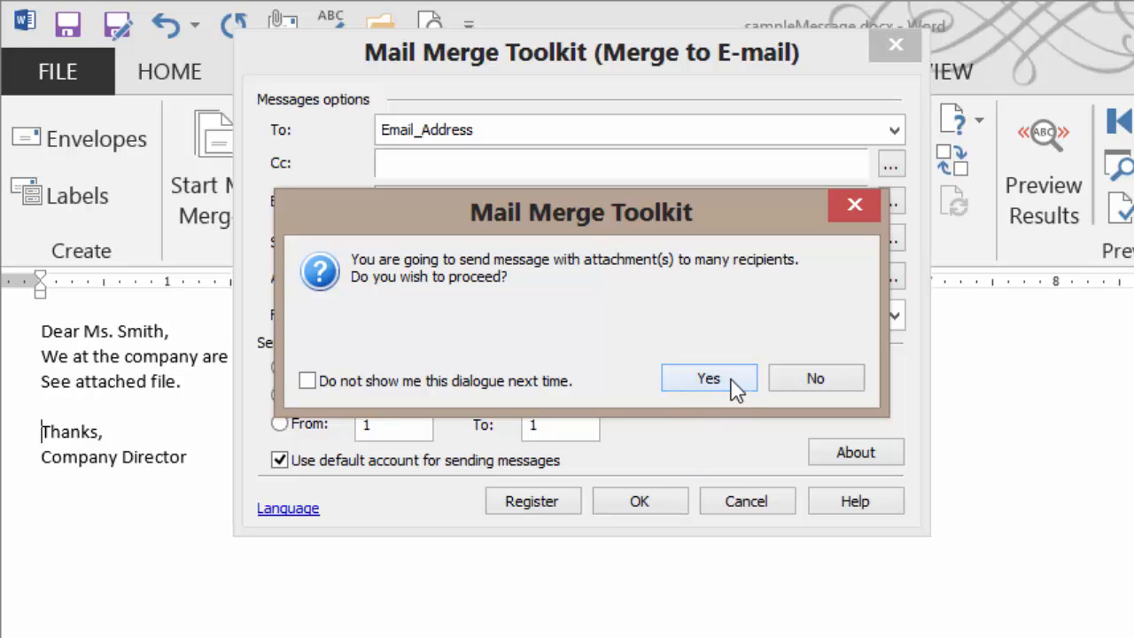
- Approve sending attachments to both recipients, then close the processing report
{"action": "left_click", "coordinate": [707, 378]}
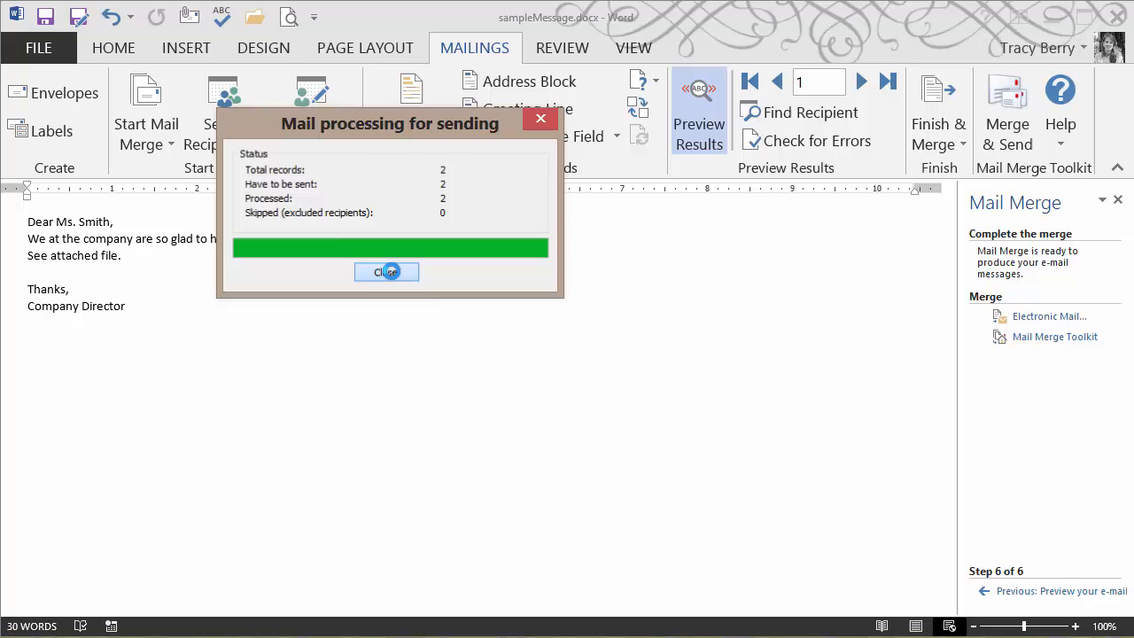
{"action": "left_click", "coordinate": [386, 271]}
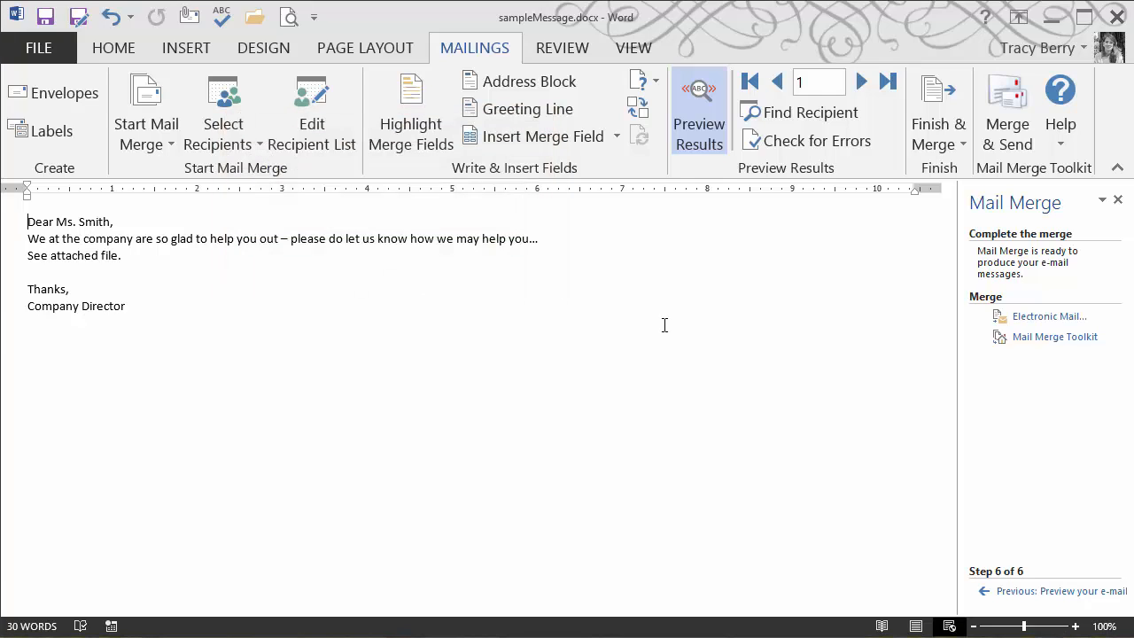